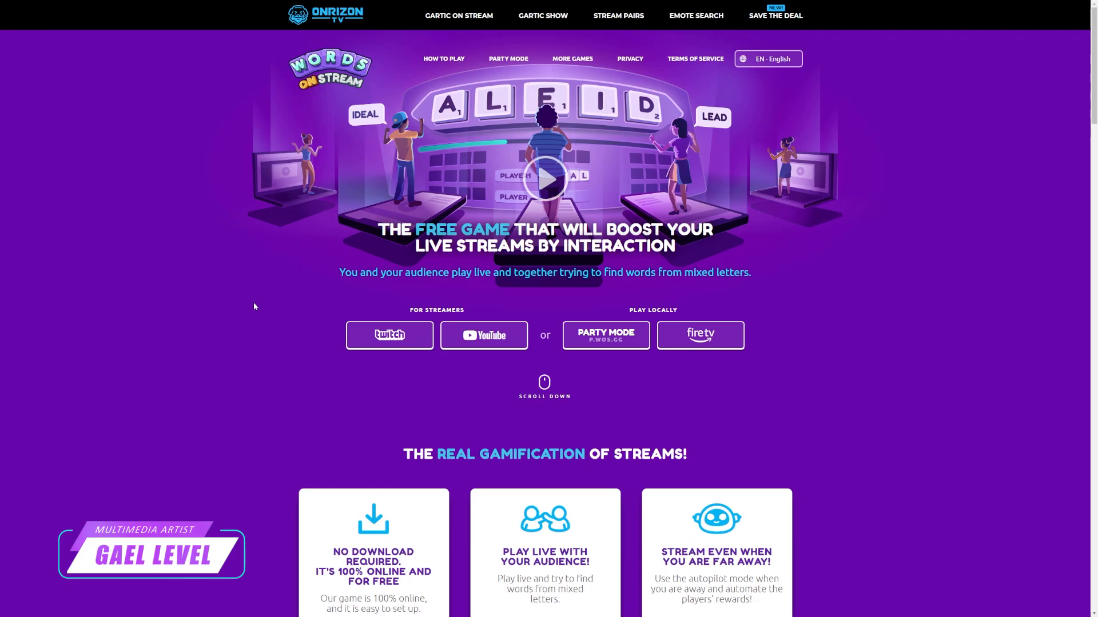
# Step: Launch Words on Stream as a Twitch streamer and reach its game lobby
pyautogui.click(389, 335)
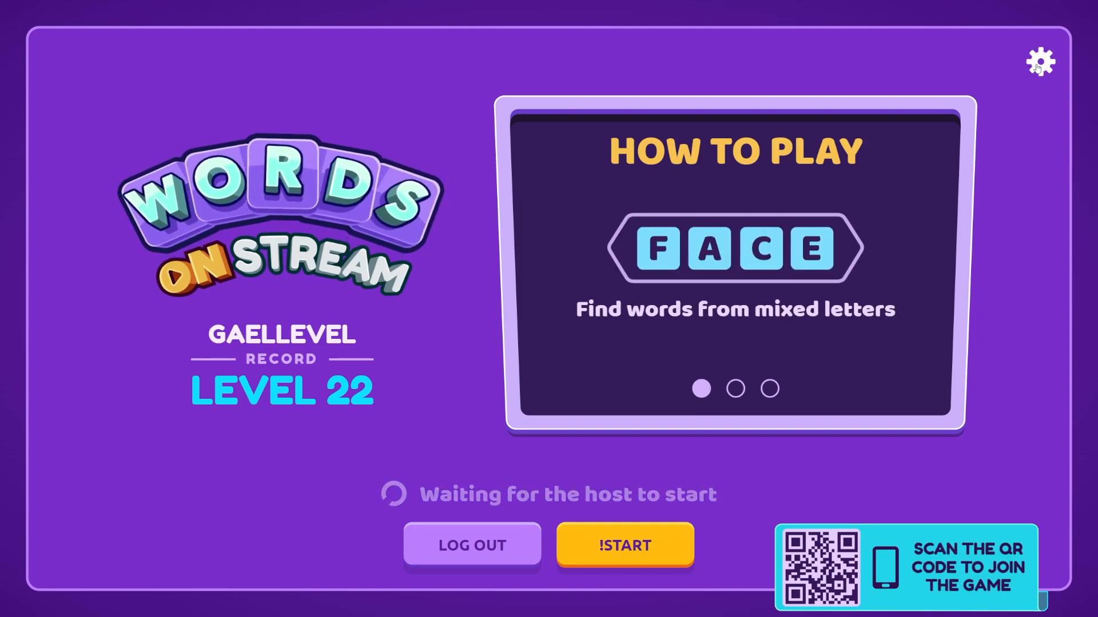
pyautogui.click(1039, 61)
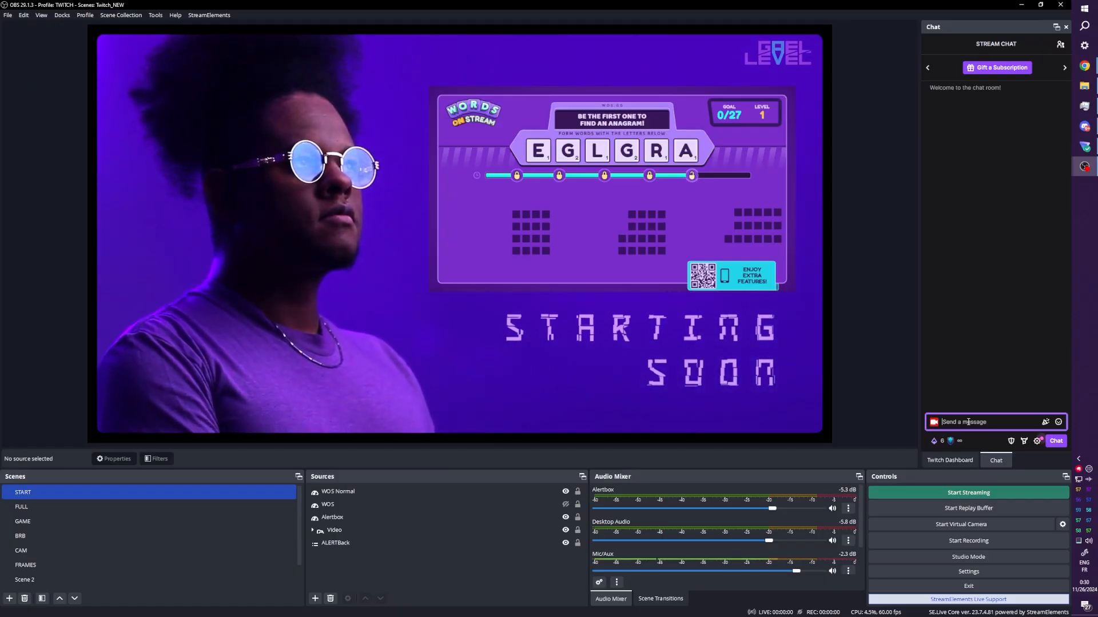
# Step: Send the guess 'regal' in chat, then paste the WOS Normal source into the BRB scene
pyautogui.write('re')
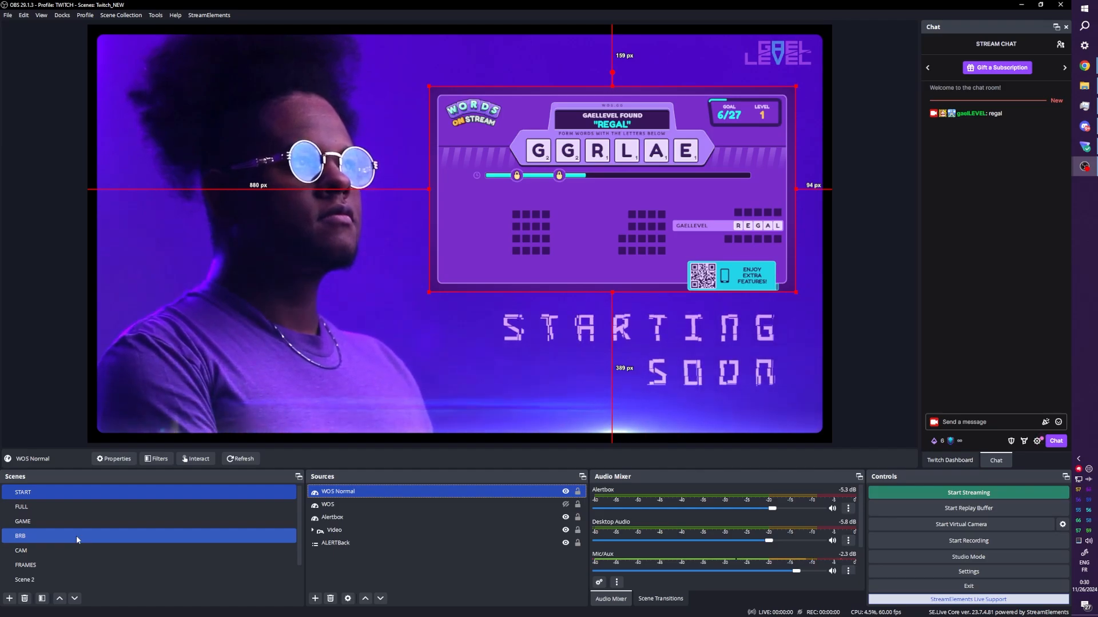
pyautogui.click(20, 535)
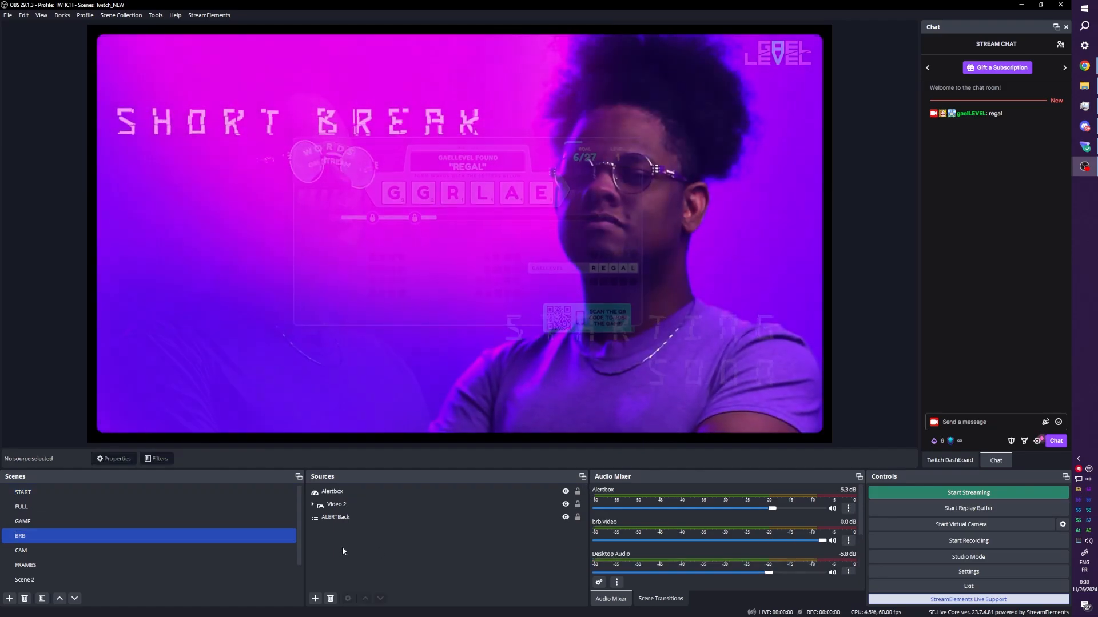
pyautogui.click(338, 492)
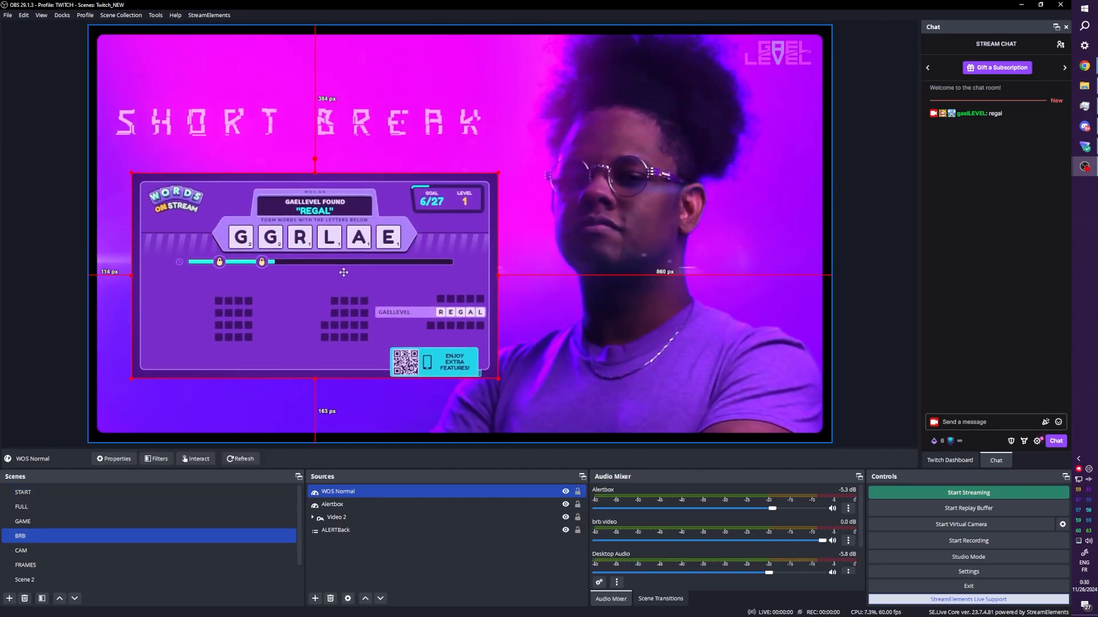
pyautogui.click(335, 530)
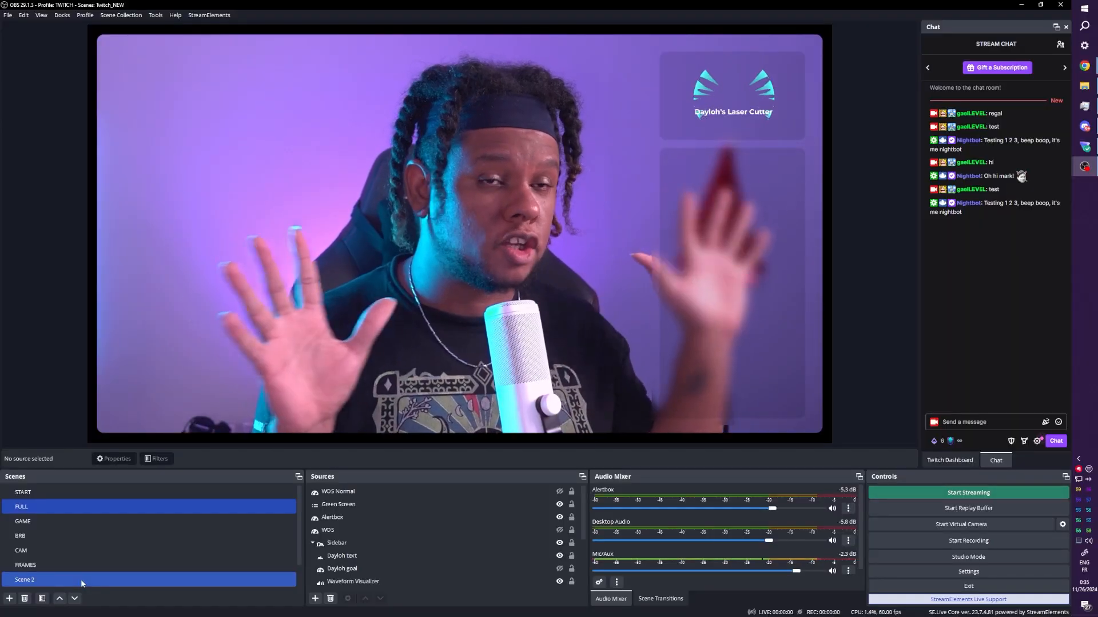
# Step: Make WOS Normal visible in the FULL scene and shrink it into the top-left corner
pyautogui.click(339, 491)
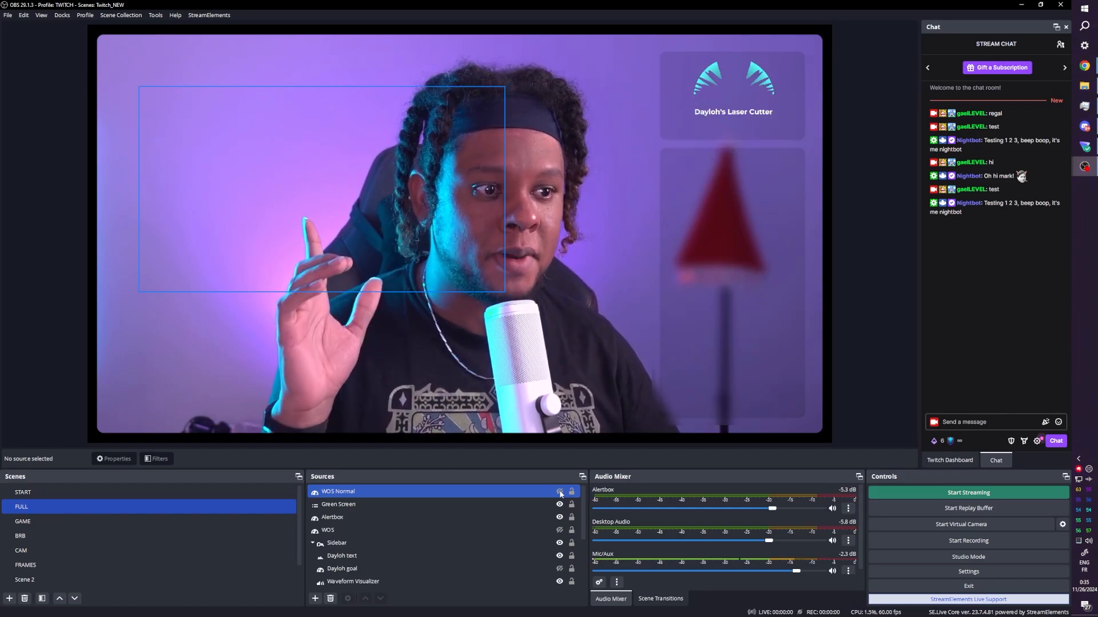
pyautogui.click(559, 492)
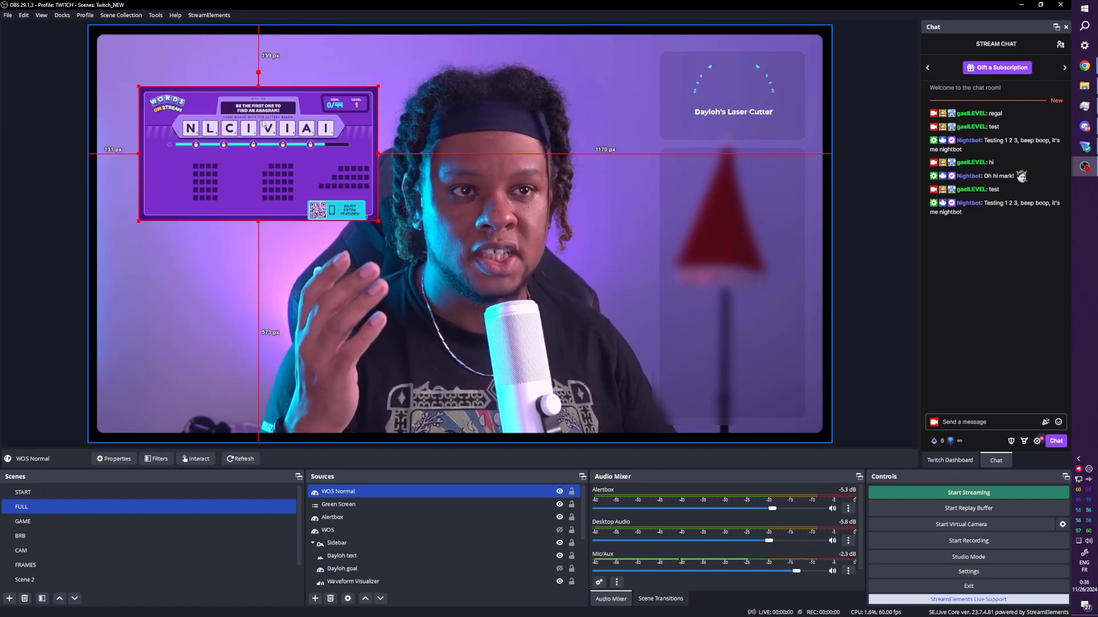
pyautogui.moveTo(259, 152); pyautogui.dragTo(237, 302)
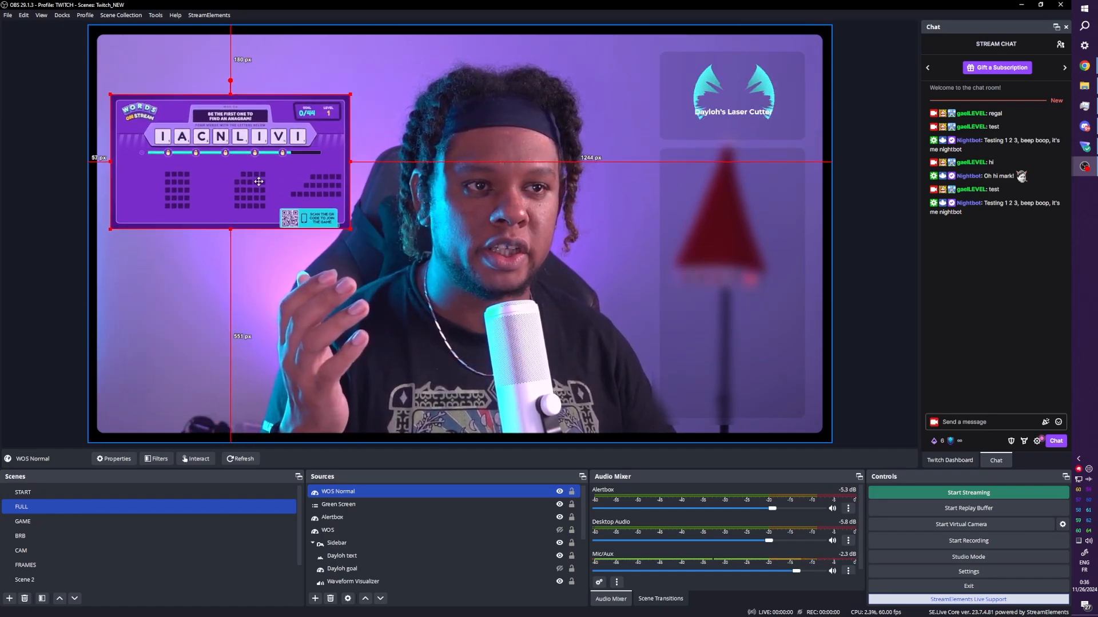
pyautogui.moveTo(259, 182); pyautogui.dragTo(263, 136)
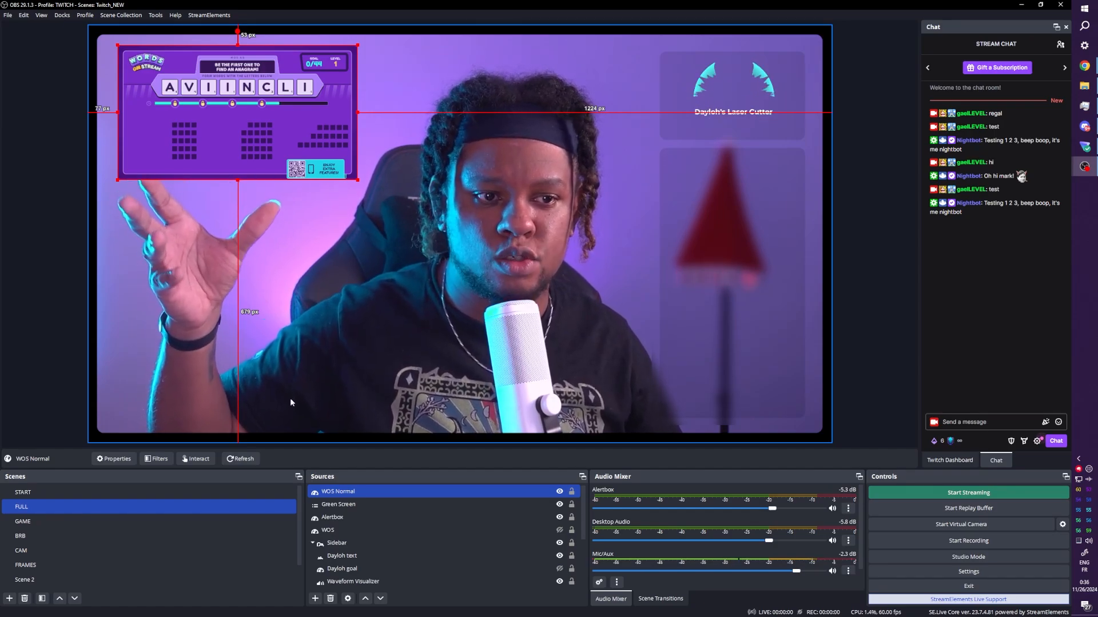
# Step: Set the WOS Normal browser source to 720 wide by 1280 tall
pyautogui.click(117, 459)
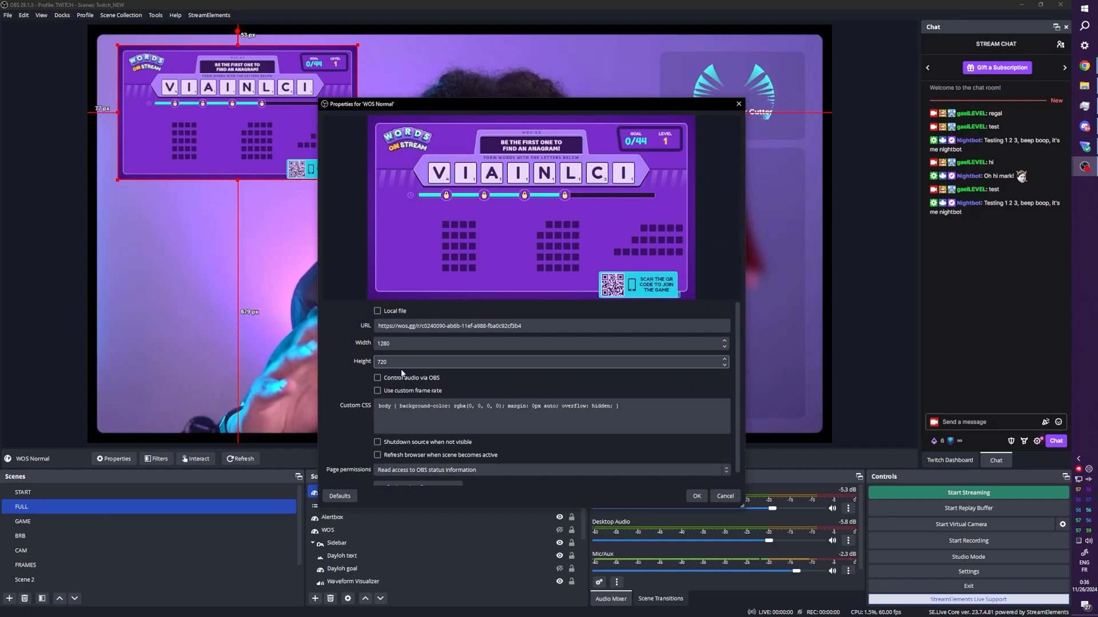
pyautogui.write('72')
pyautogui.write('1280')
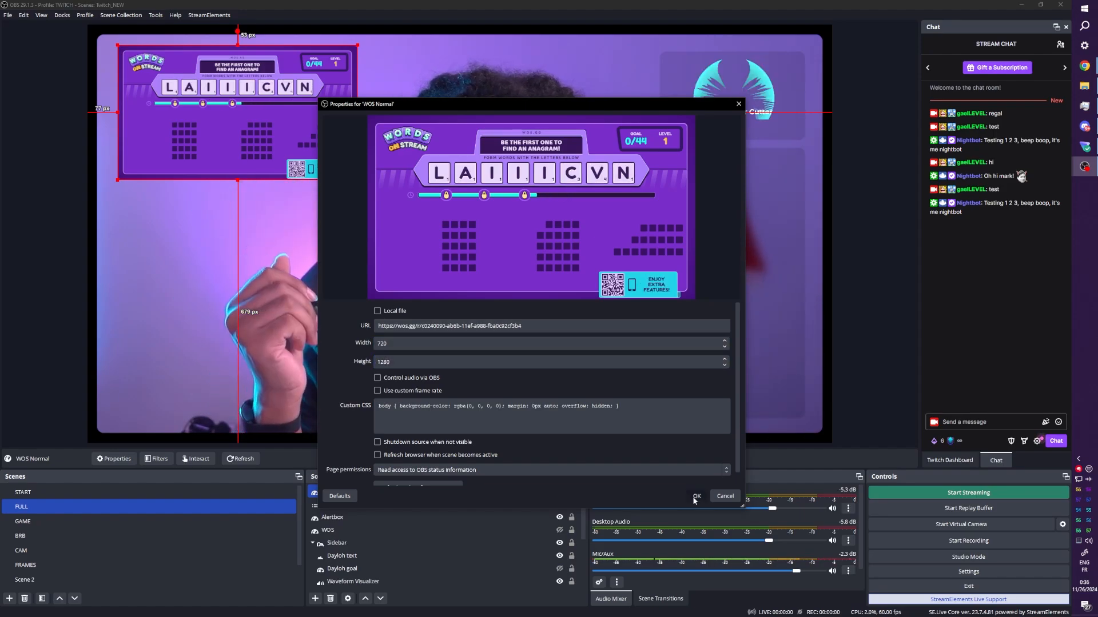
pyautogui.click(695, 495)
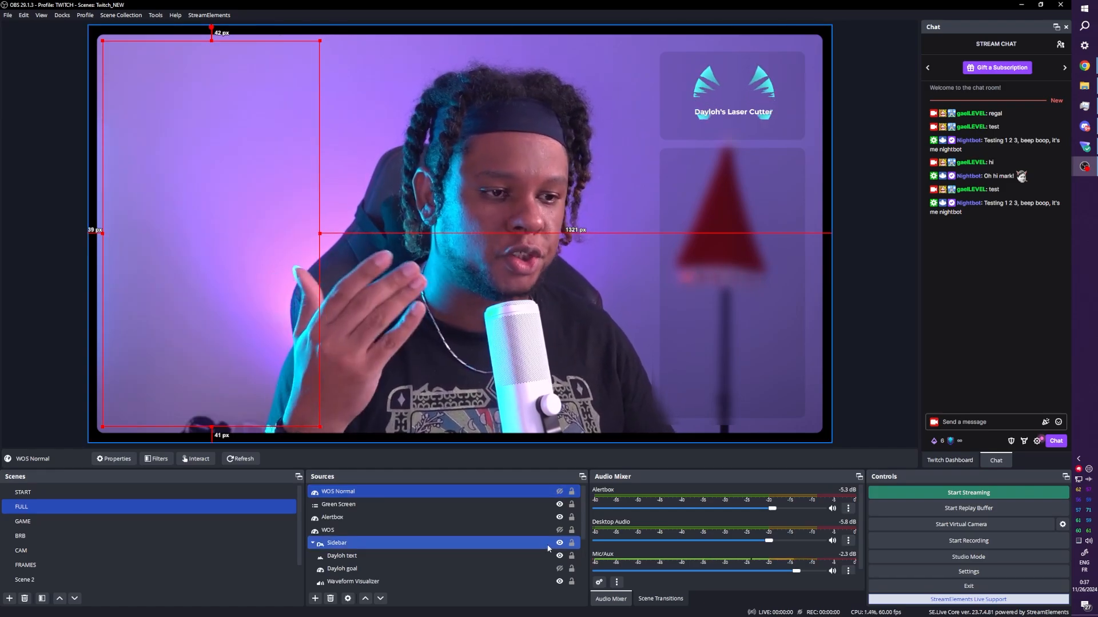
# Step: Toggle the Sidebar group's visibility in the Sources list
pyautogui.click(327, 529)
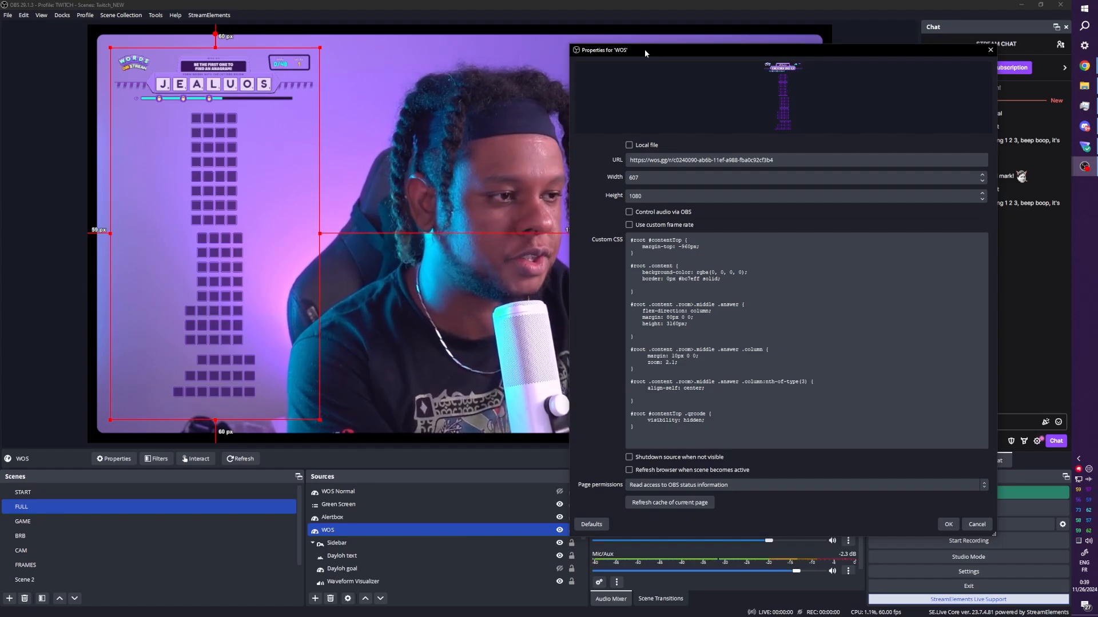
pyautogui.moveTo(927, 521)
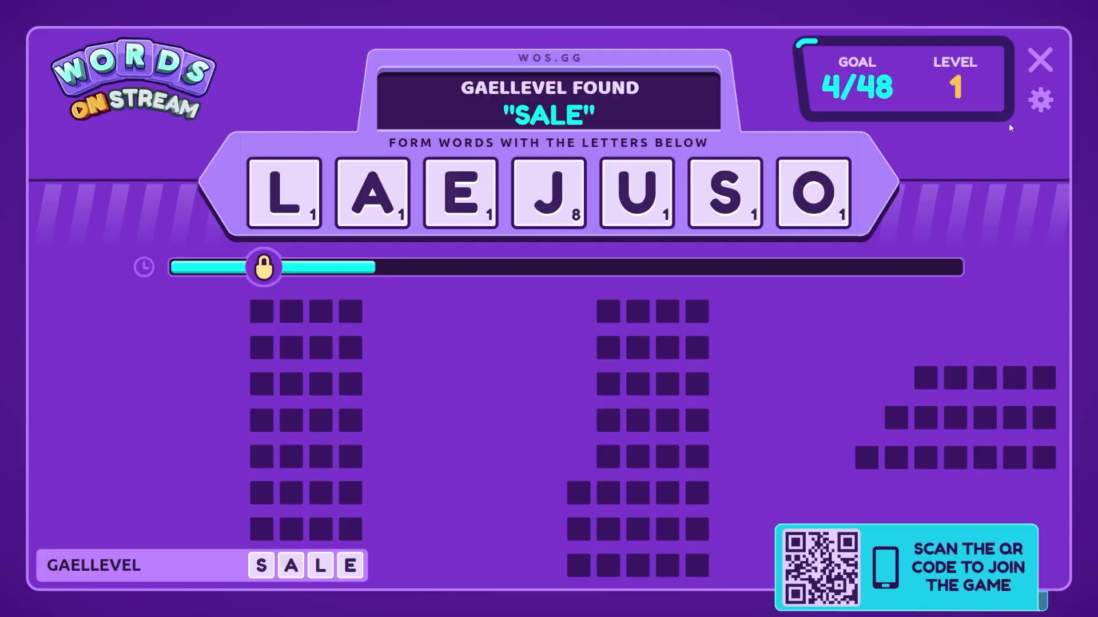
# Step: Copy the game's Mirror Link from Settings and close the popup
pyautogui.click(1039, 100)
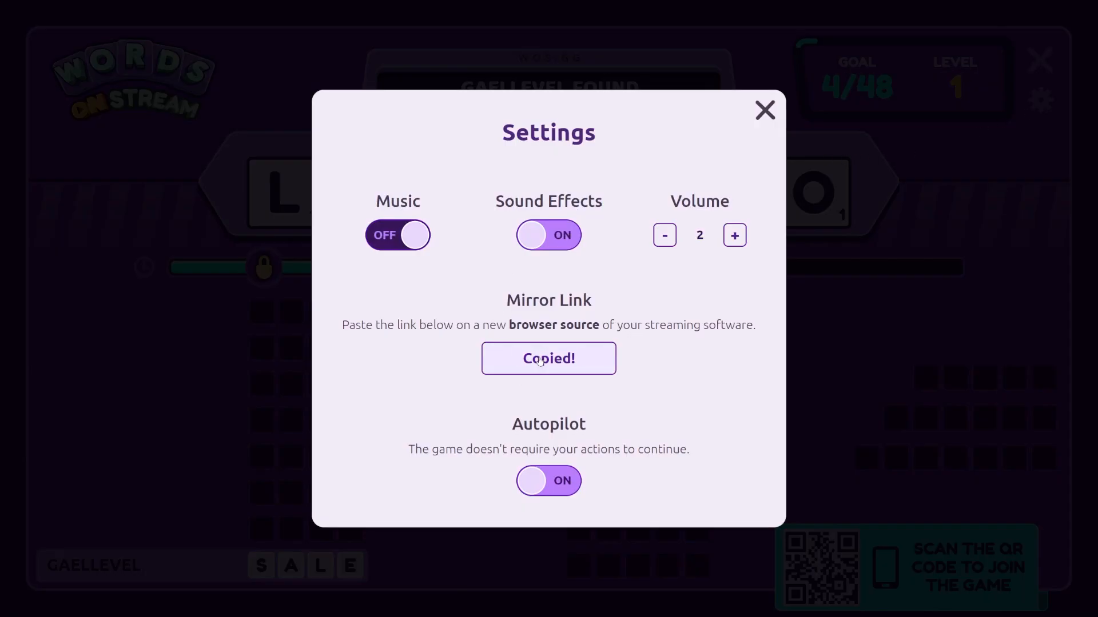
pyautogui.click(765, 110)
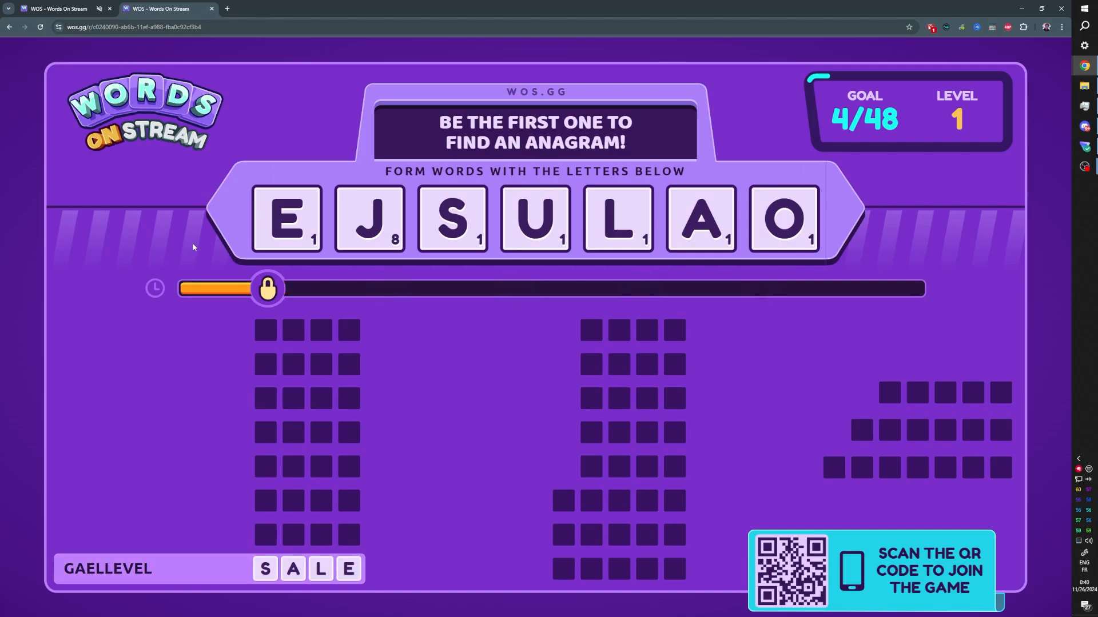
# Step: Bring up Chrome's developer tools on the mirror page with F12
pyautogui.press('F12')
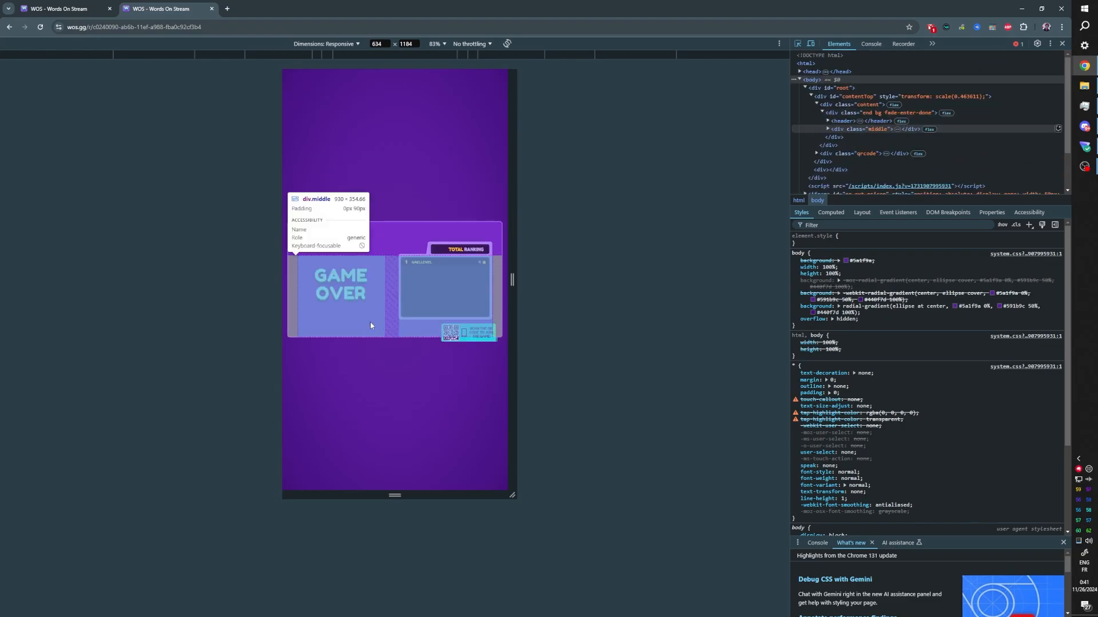
pyautogui.moveTo(366, 329)
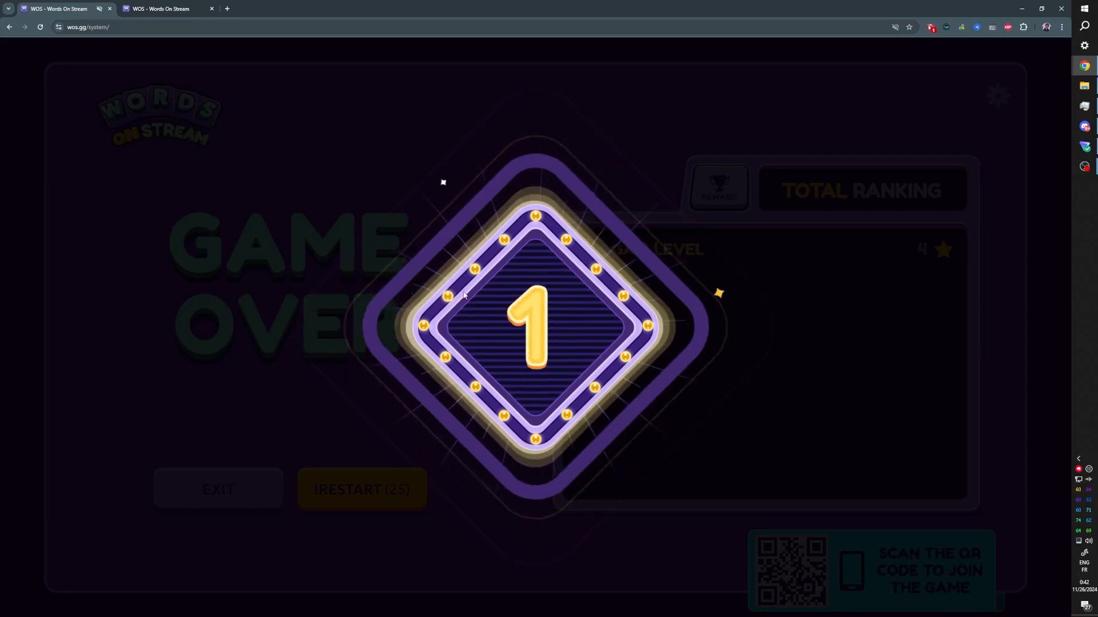
# Step: Select div#contentTop in DevTools to review its style rules
pyautogui.click(160, 8)
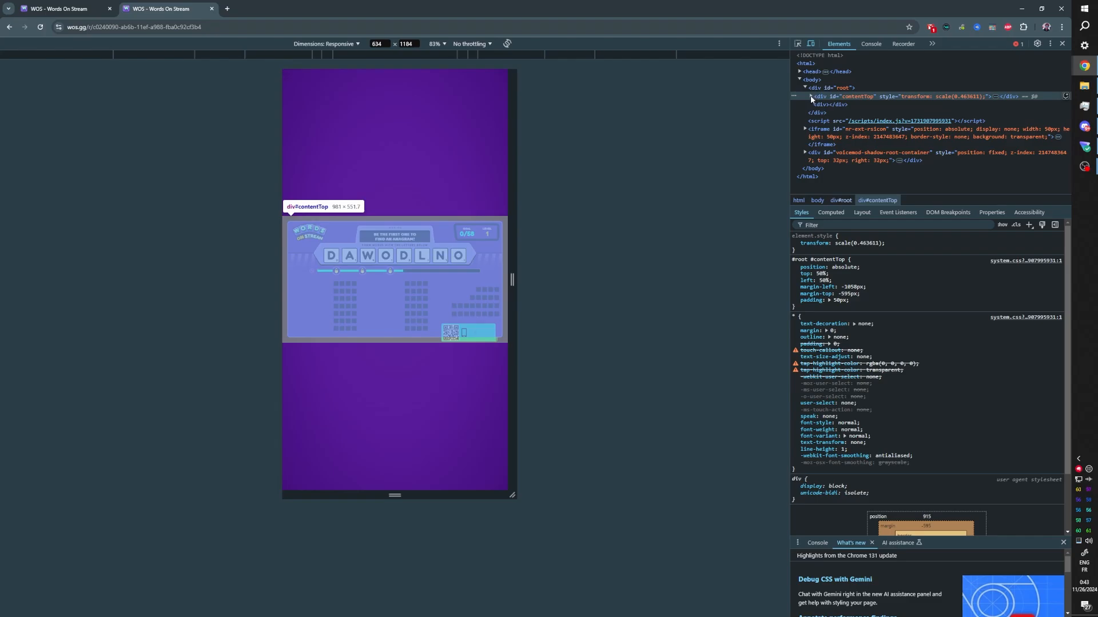
pyautogui.click(810, 96)
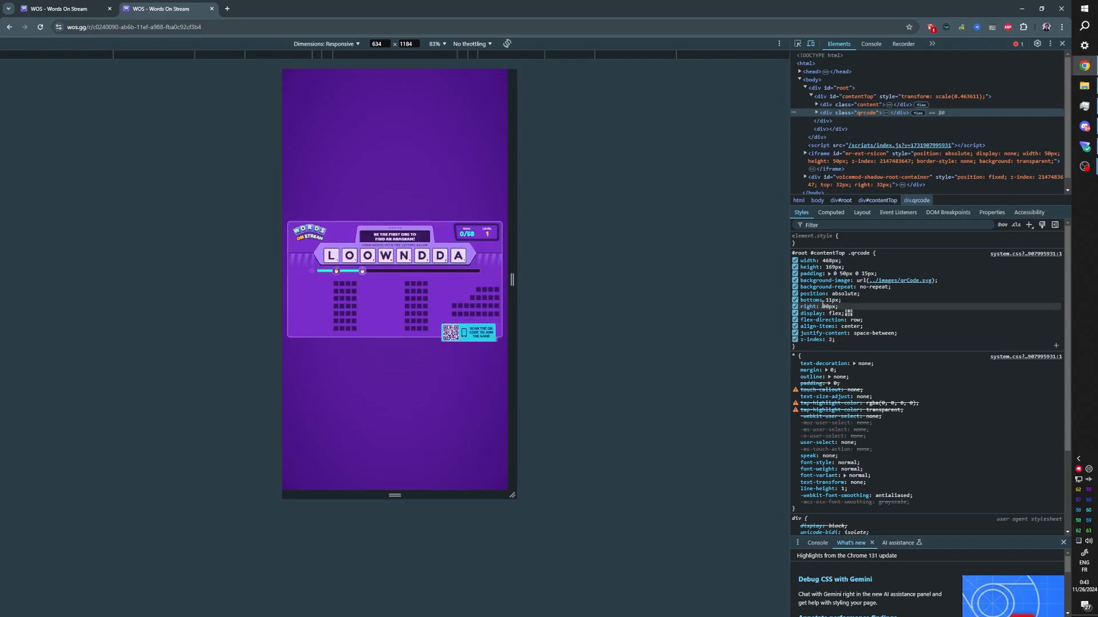
# Step: Adjust a style rule in the DevTools Styles pane for the game layout
pyautogui.click(880, 112)
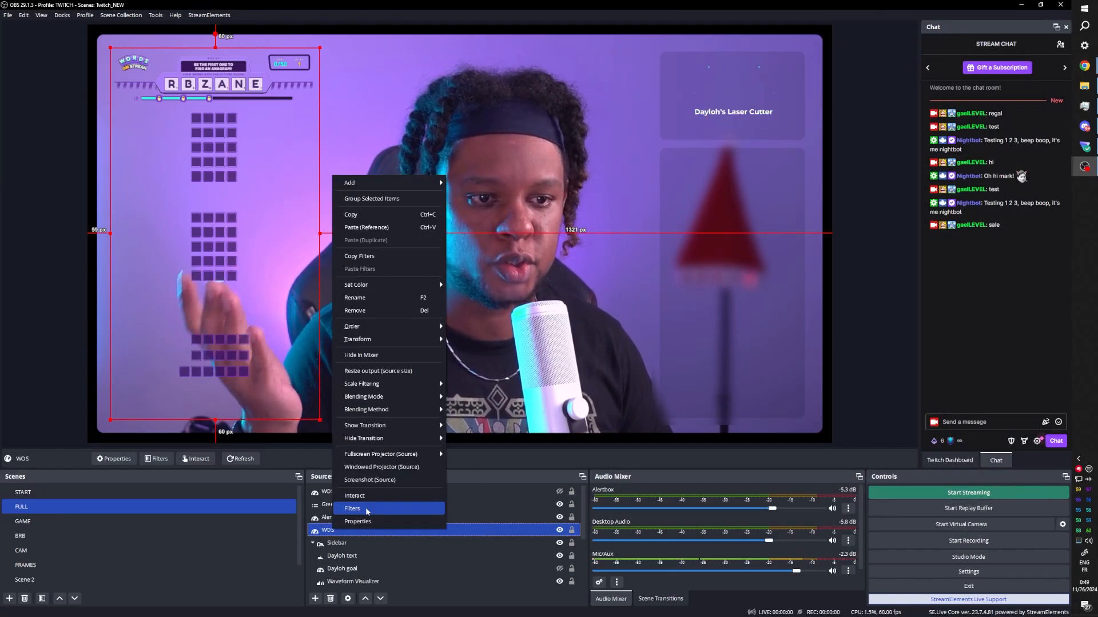
# Step: Set the WOS source's Color Key filter to Custom Color and bring up its colour chooser
pyautogui.click(353, 508)
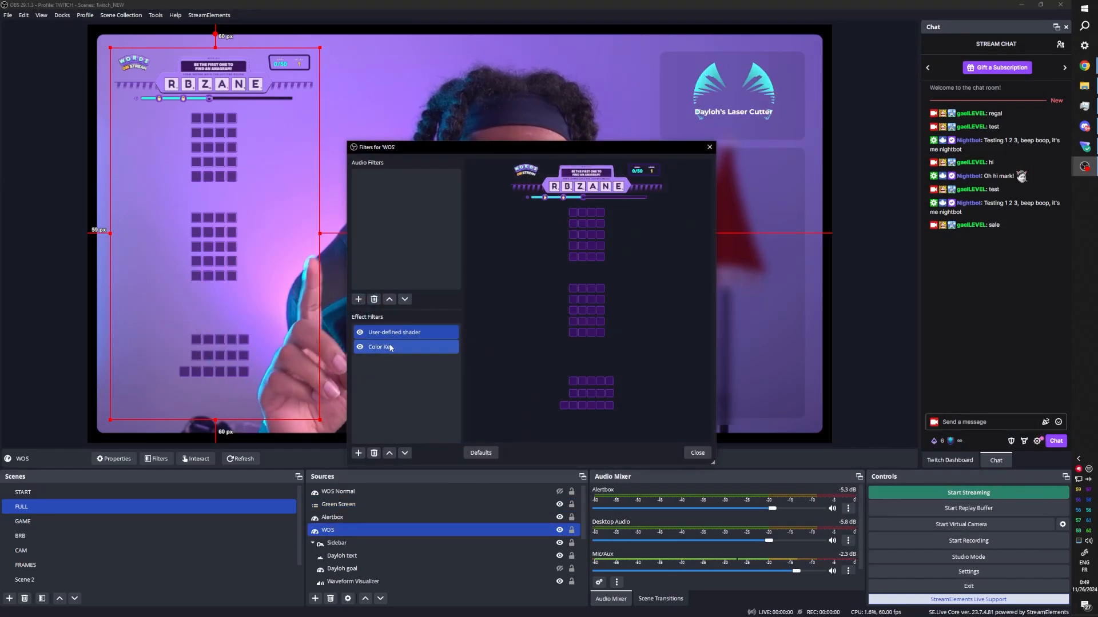
pyautogui.click(380, 346)
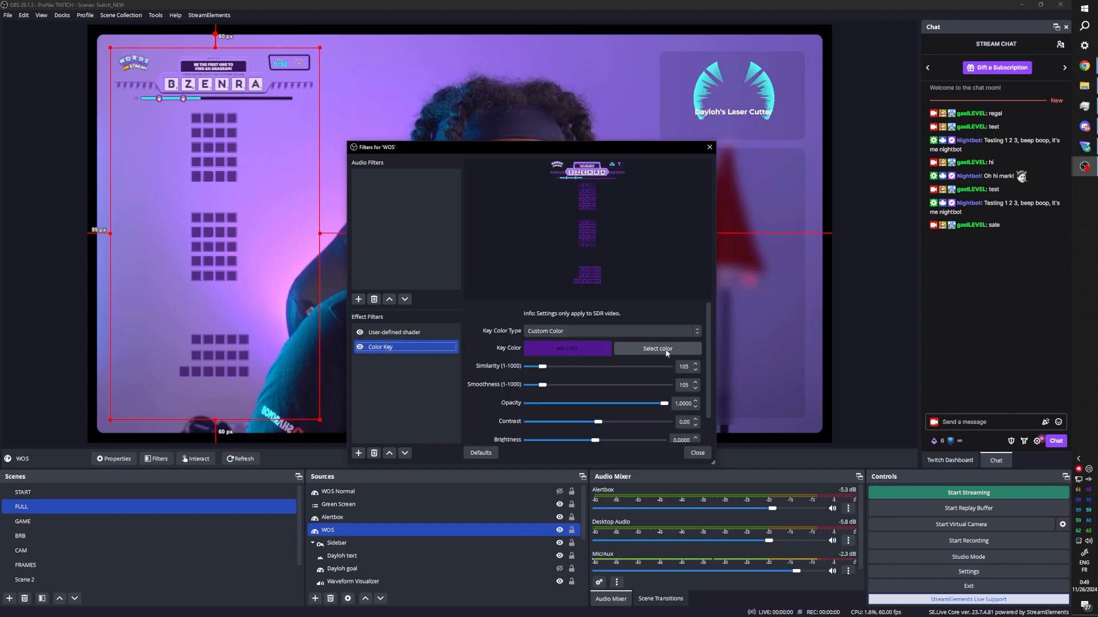
pyautogui.click(360, 349)
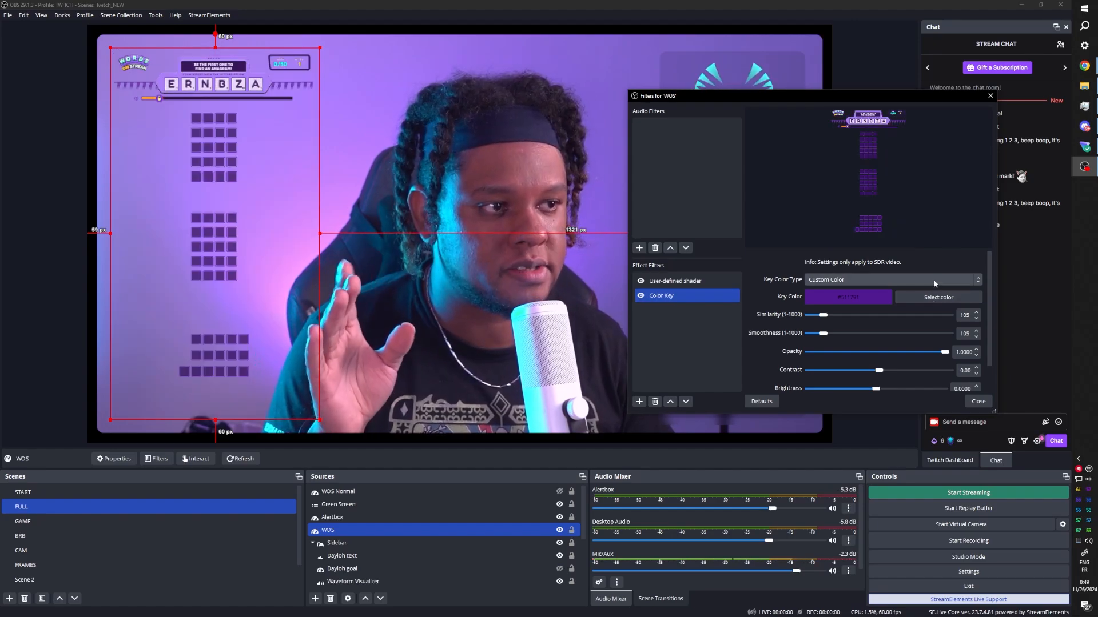
pyautogui.click(890, 279)
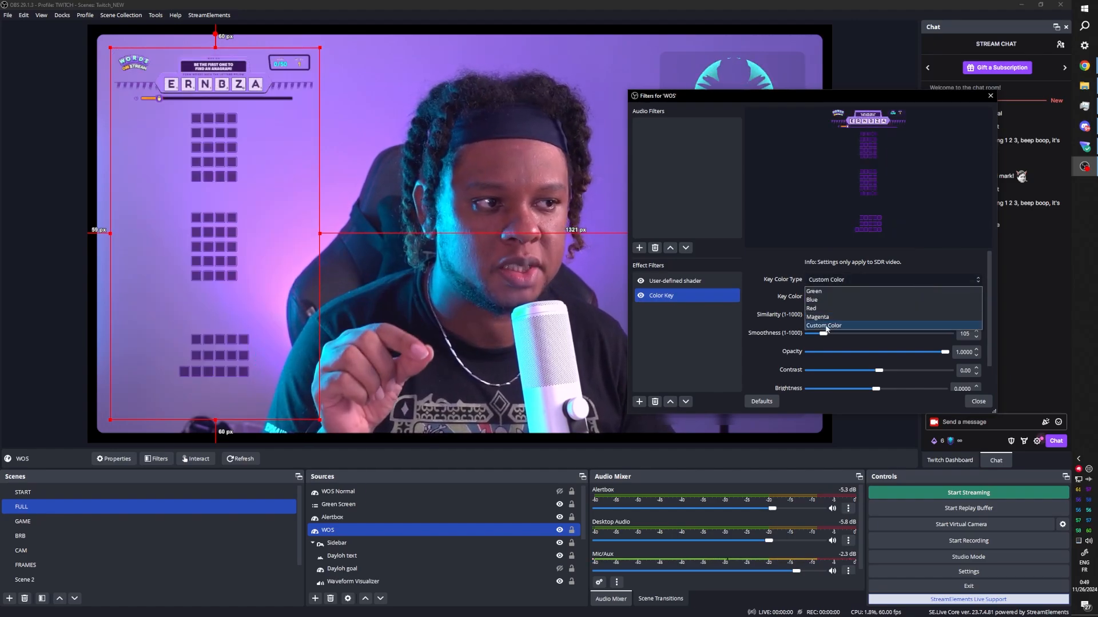
pyautogui.click(823, 326)
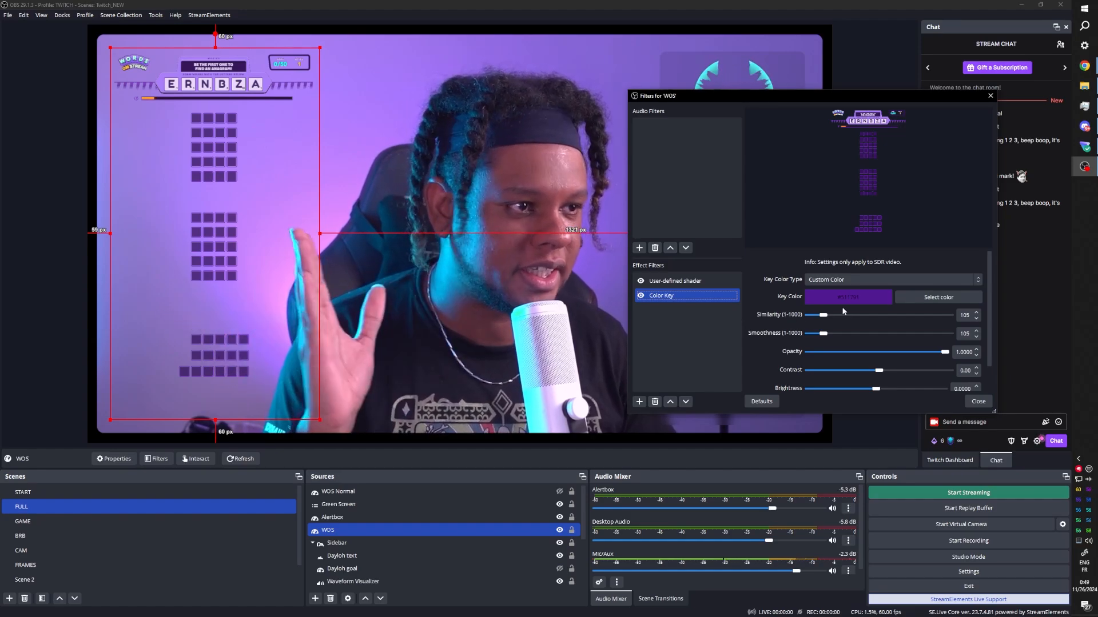
pyautogui.click(936, 298)
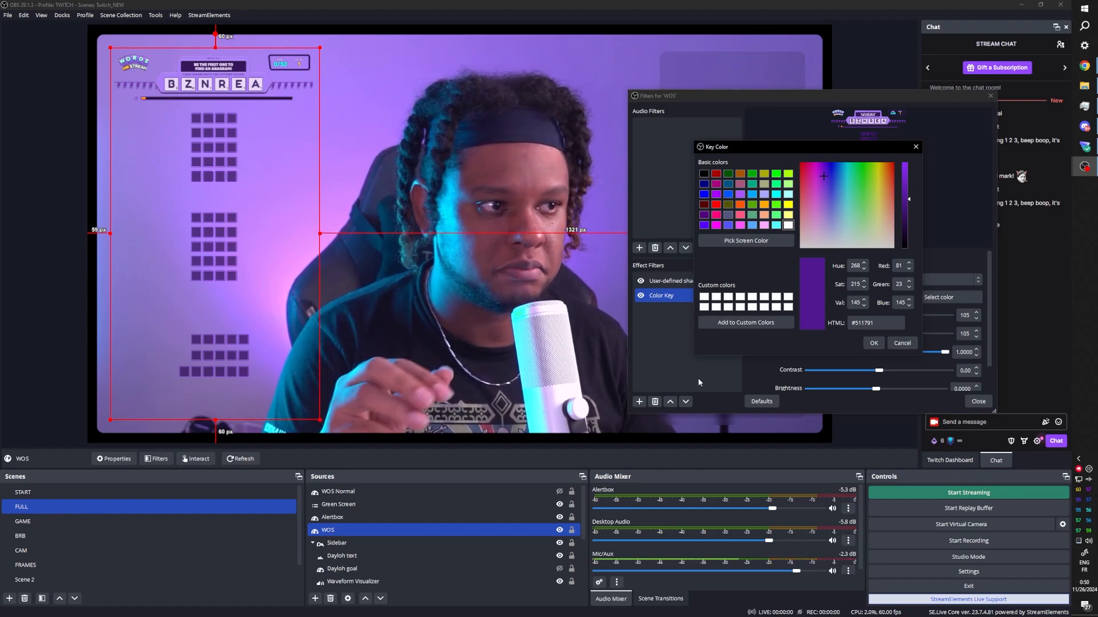
pyautogui.click(872, 343)
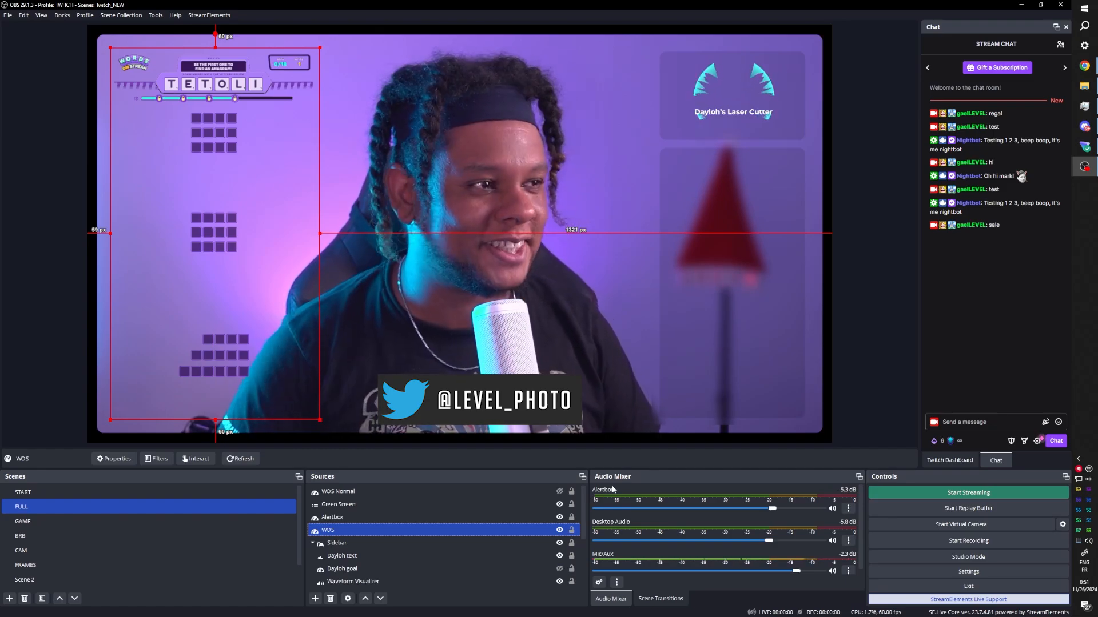
pyautogui.click(987, 422)
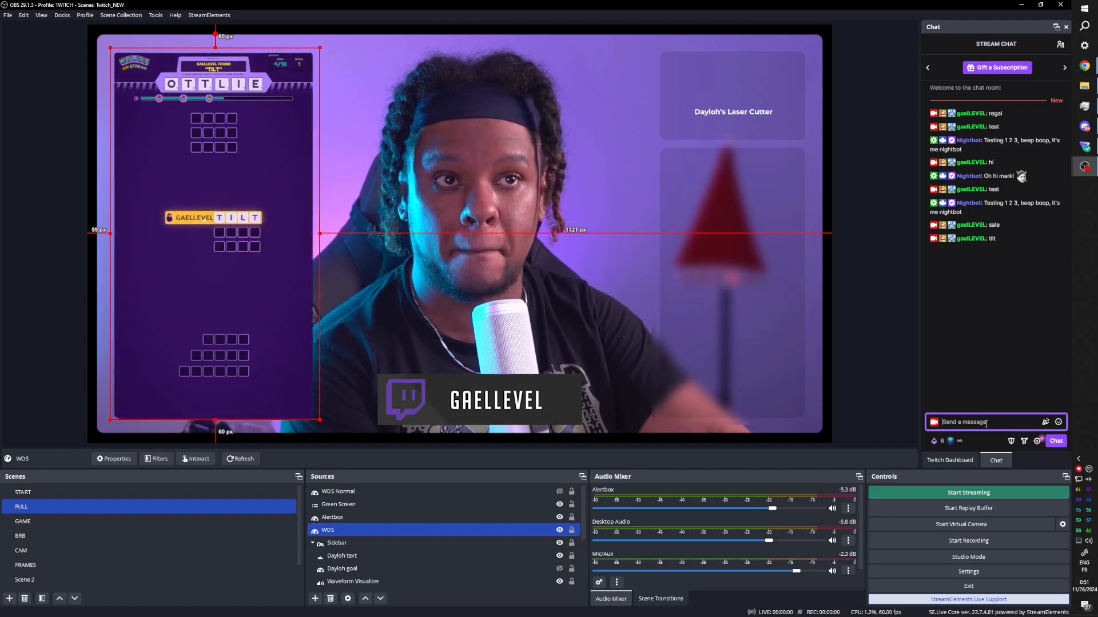